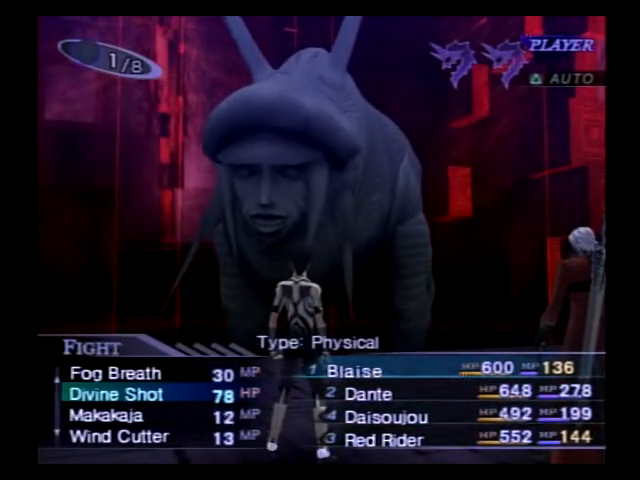
{"action": "scroll", "scroll_direction": "up", "scroll_amount": 3}
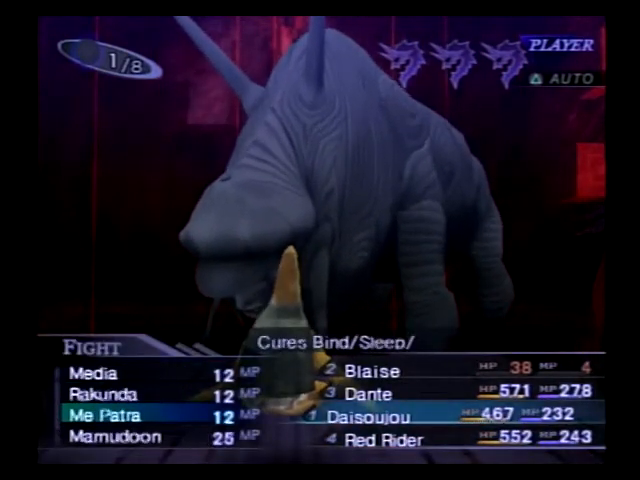
{"action": "scroll", "scroll_direction": "down", "scroll_amount": 3}
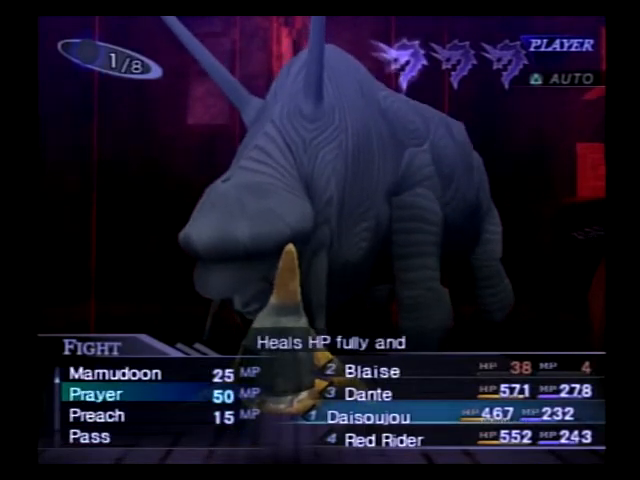